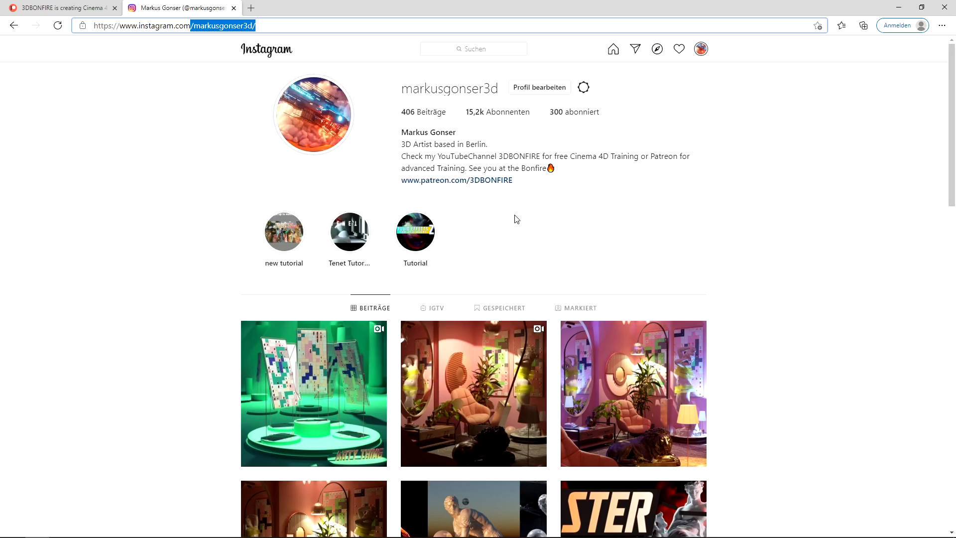
Step: Scroll the Instagram profile before switching back to the Cinema 4D scene
scroll(down, 3)
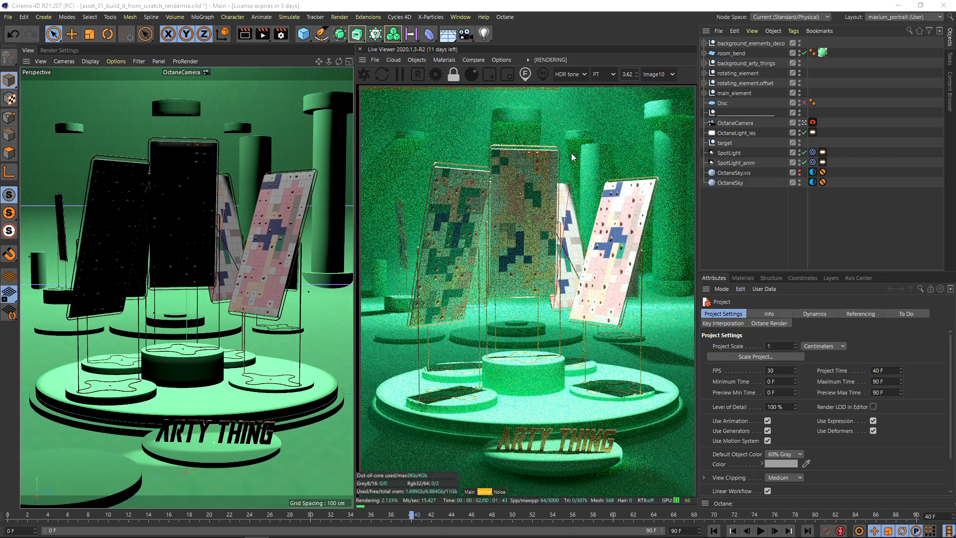
Step: Delete OctaneLight_ies, target, both SpotLights and the OctaneSky so the render goes dark
click(737, 133)
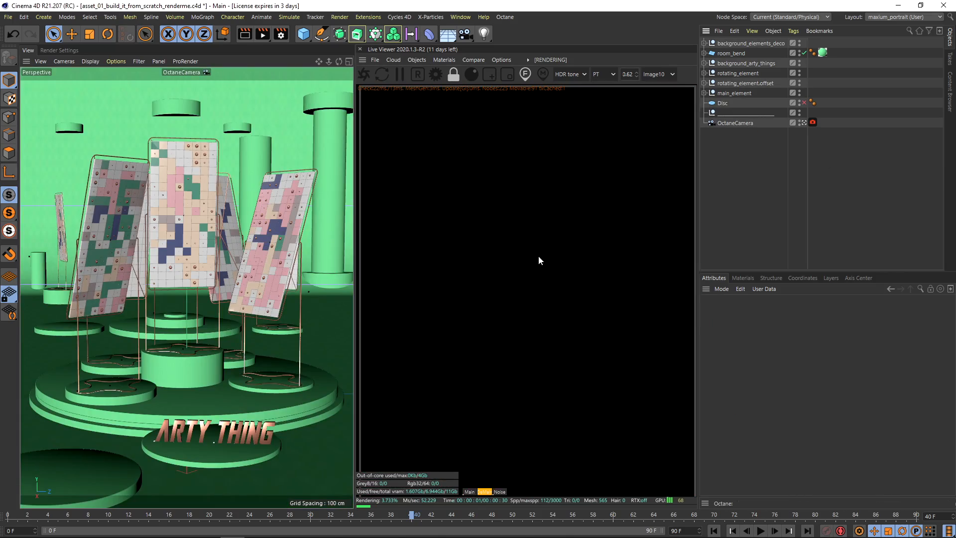
click(417, 60)
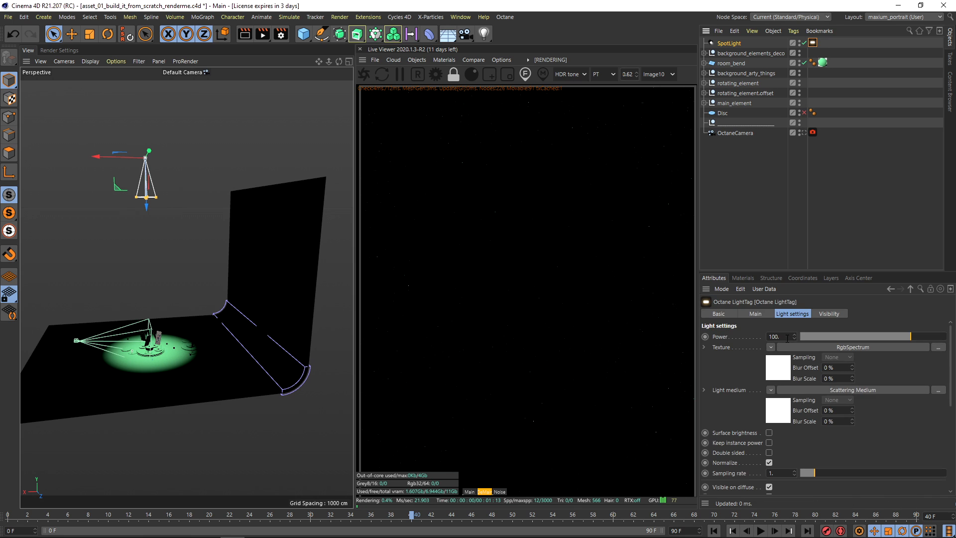
Step: Set the new spotlight's Octane LightTag power to 10000
text(10000)
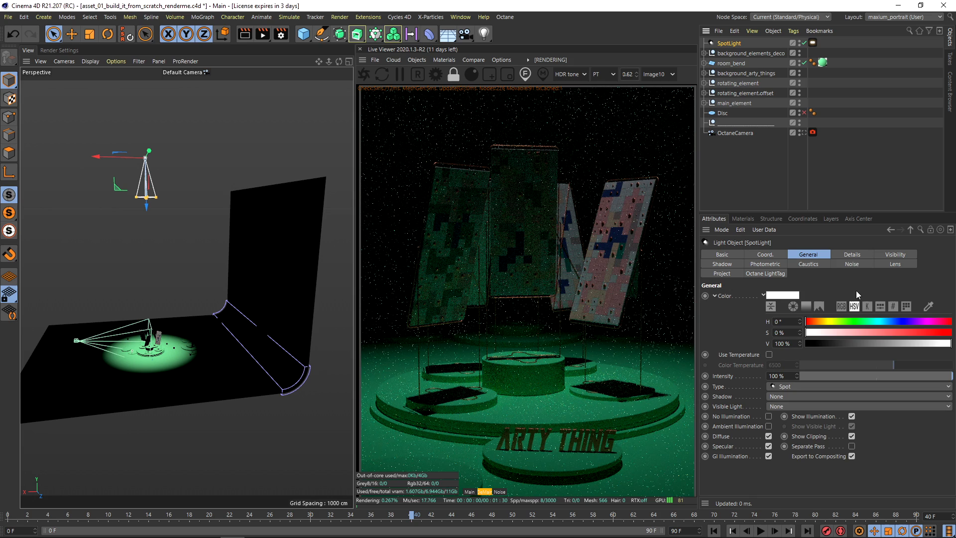
Step: Narrow the spotlight cone to 8.5° inner and 8.8° outer angle in the Details settings
click(851, 254)
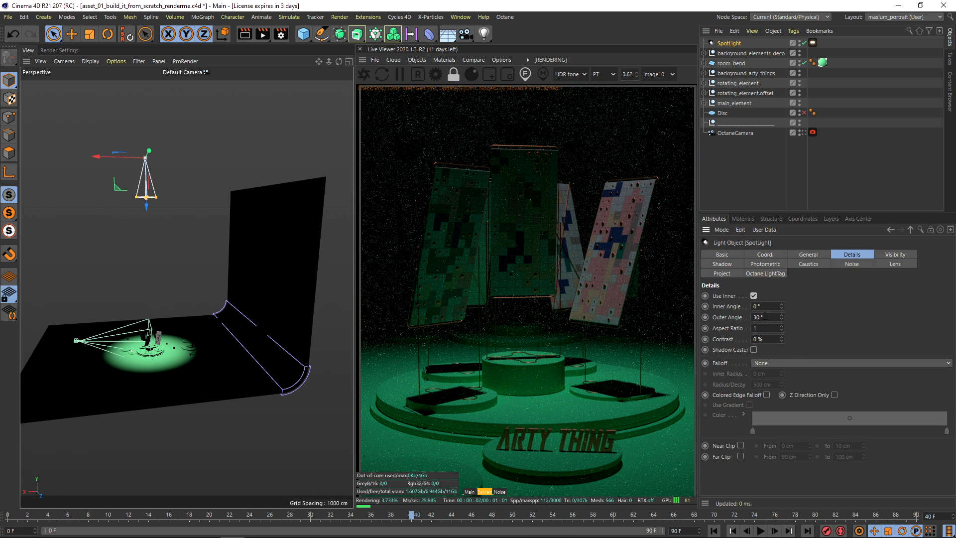
text(15)
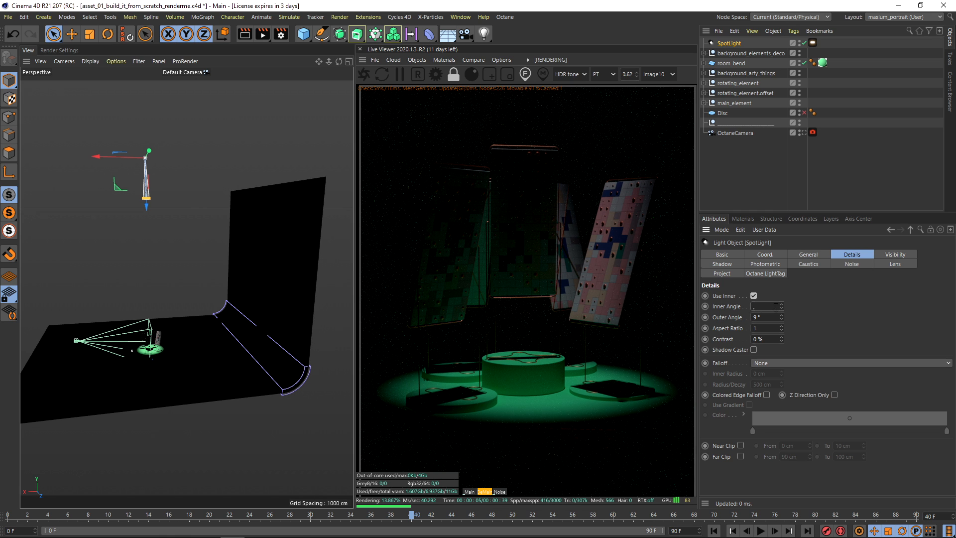
text(8.5 °)
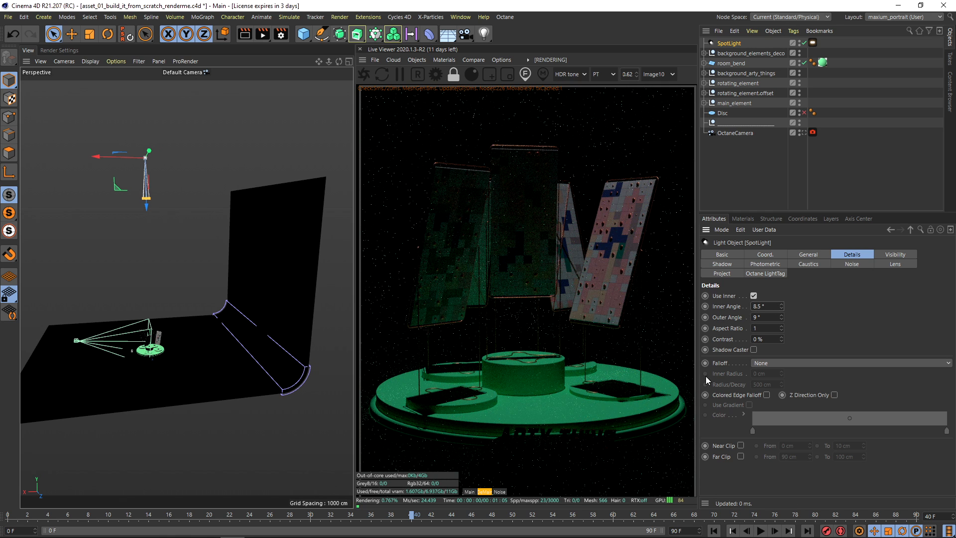
click(764, 316)
text(8.8)
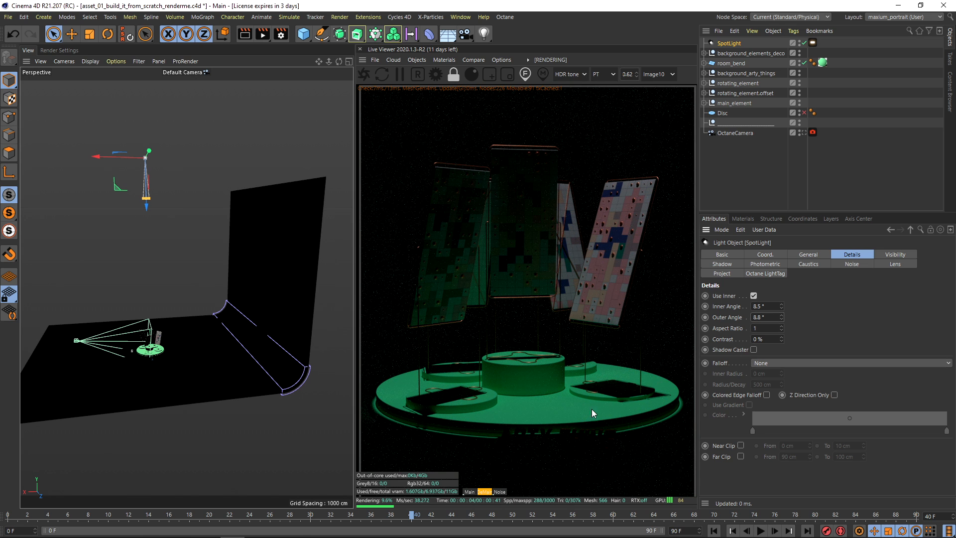
mouse_move(588, 173)
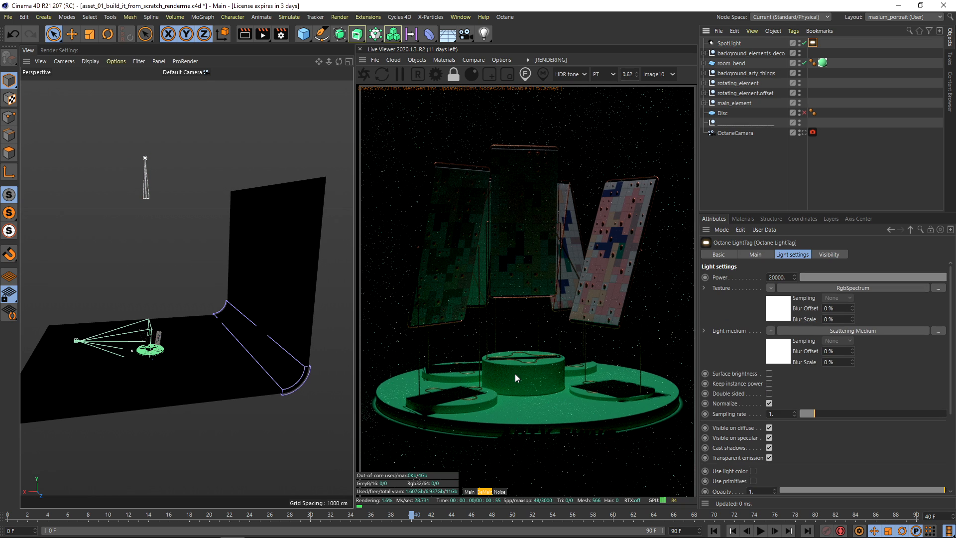
Step: Raise the Octane LightTag power to 80000 so the panels render brightly
text(80000)
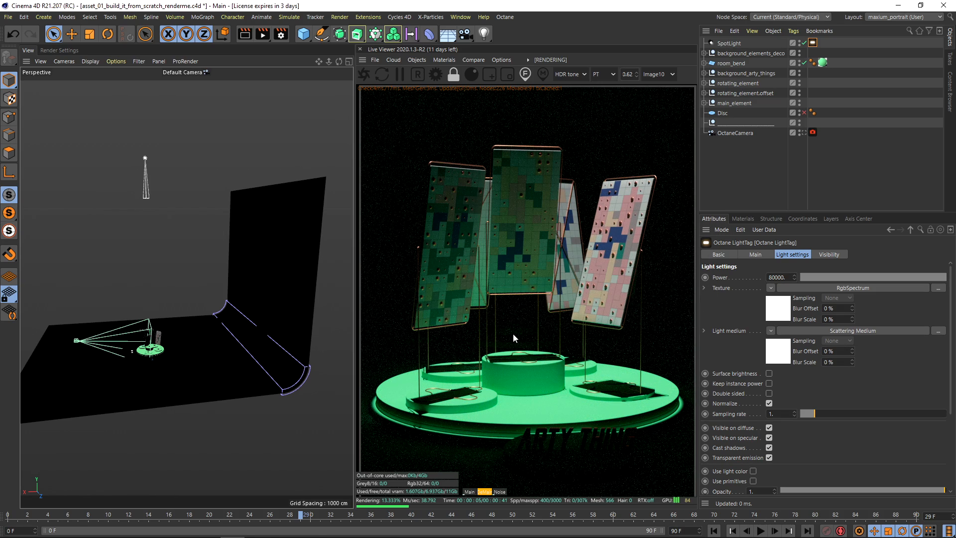
click(444, 60)
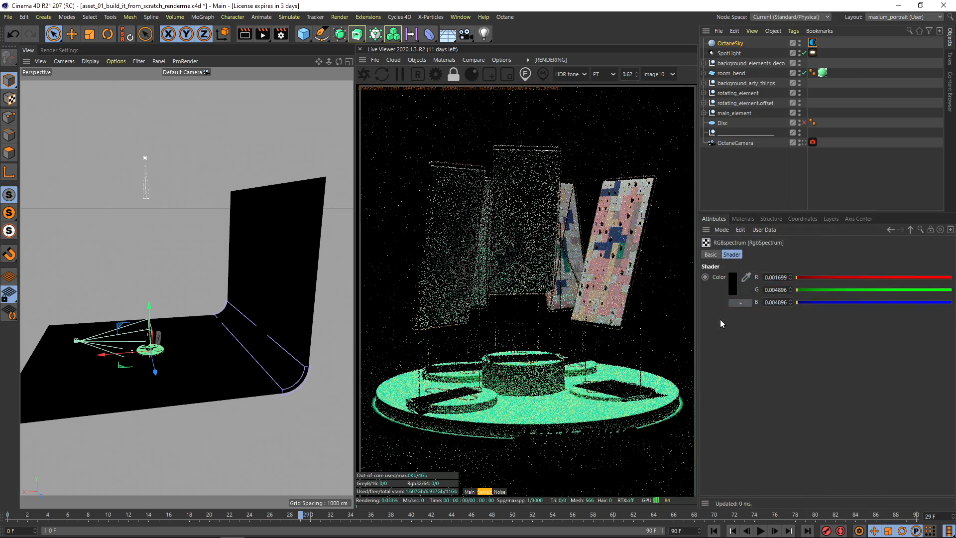
Step: Pick a very dark teal for the OctaneSky RgbSpectrum colour and confirm it
click(731, 277)
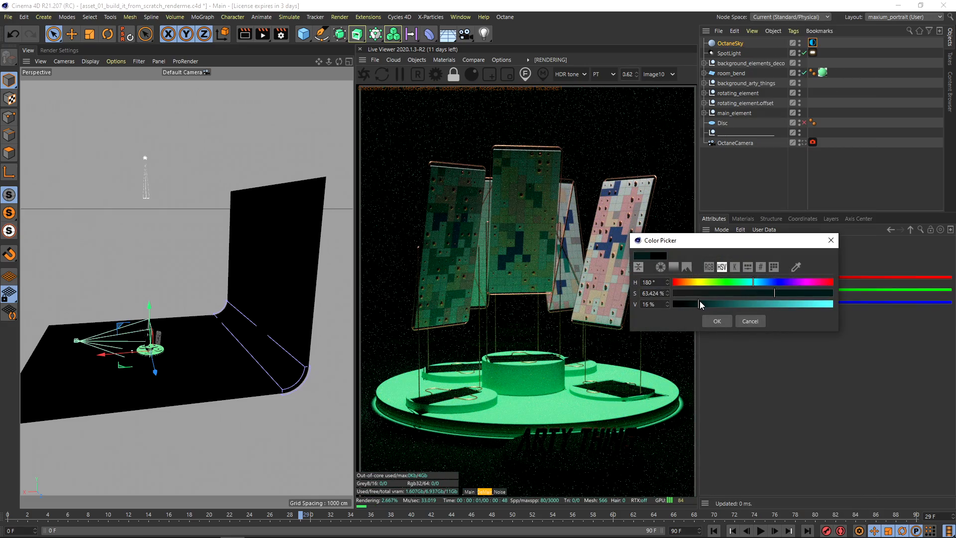
click(716, 321)
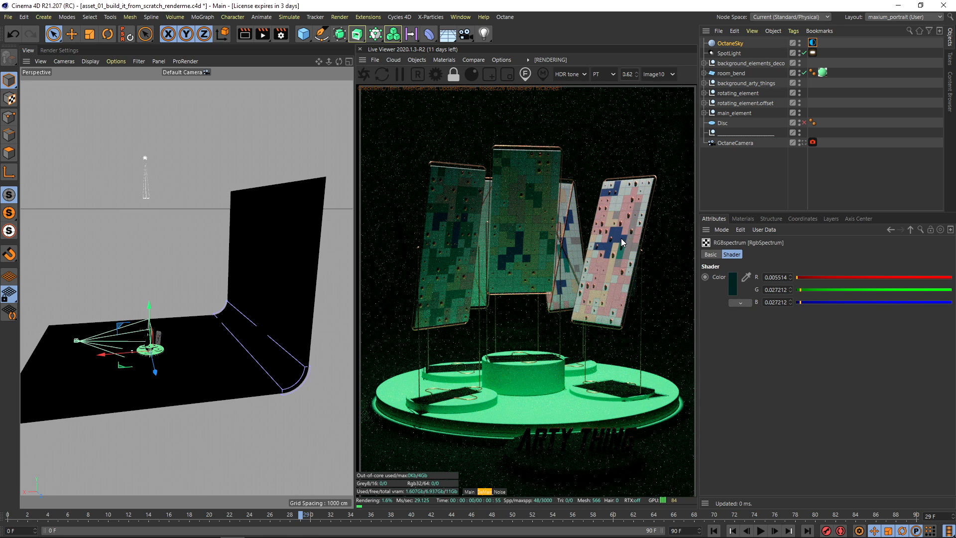